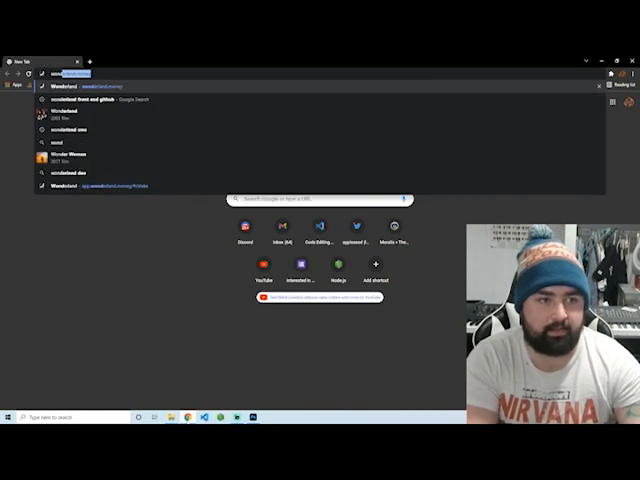
Search 'wonderland' then 'cmc' to reach the CoinMarketCap Wonderland (TIME) listing
type("wonderland")
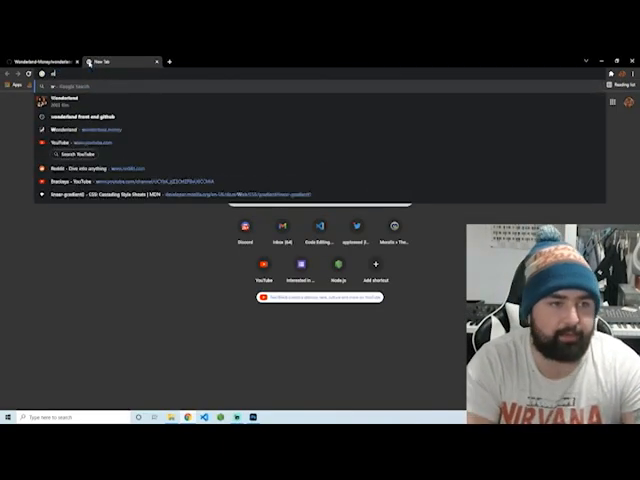
type("cmc")
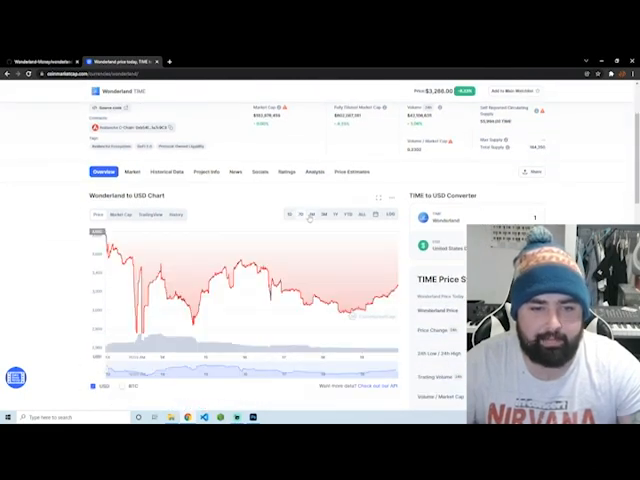
Review the CoinMarketCap Wonderland page and move to the wonderland-frontend GitHub repository
left_click(324, 214)
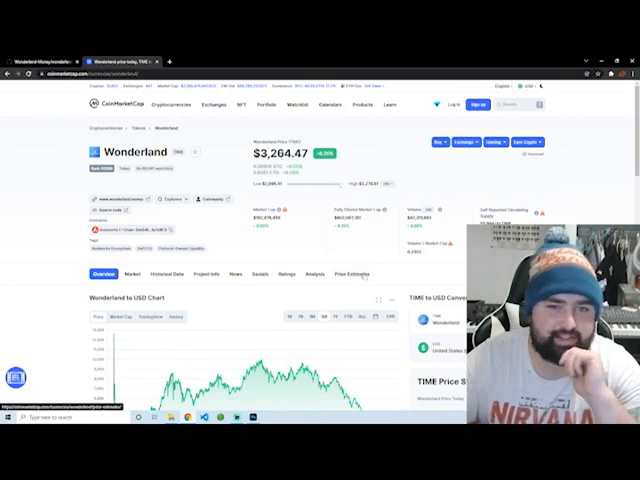
scroll("down", 3)
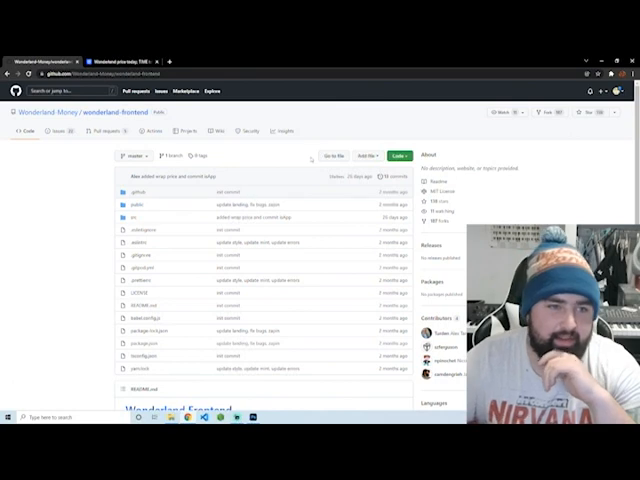
Reach 'Setting up Local Development' in the README and follow the Node.js v14 requirement link
scroll("down", 3)
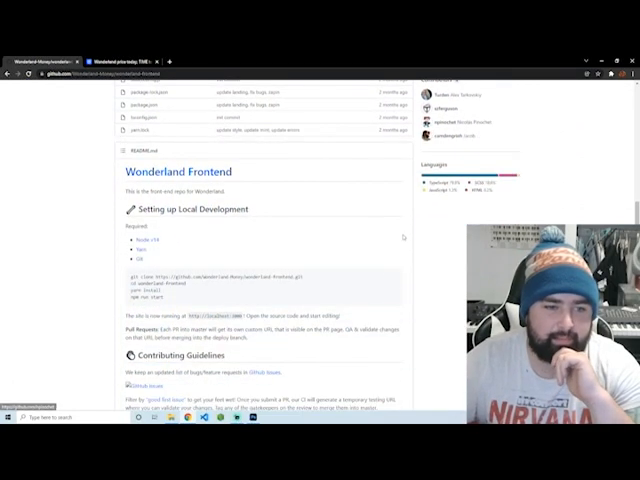
scroll("down", 3)
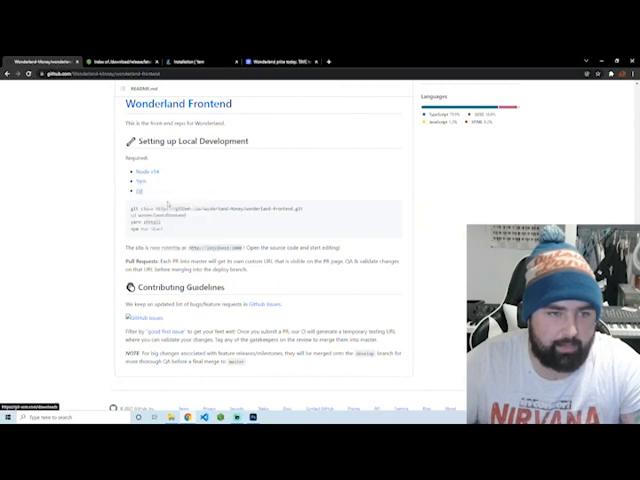
left_click(136, 58)
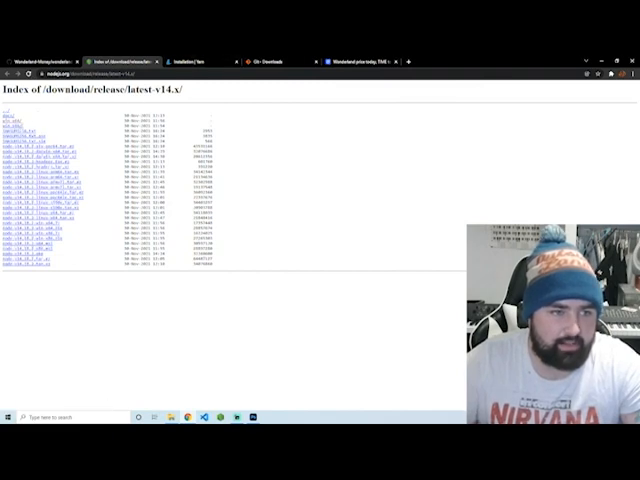
Read through the Yarn installation guide before bringing up Command Prompt
left_click(196, 52)
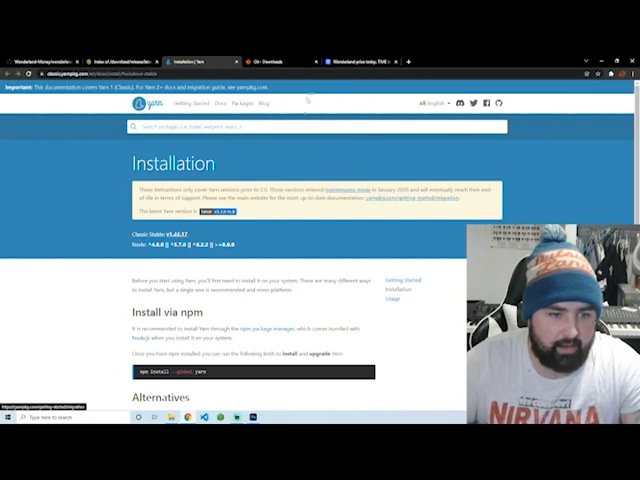
scroll("down", 3)
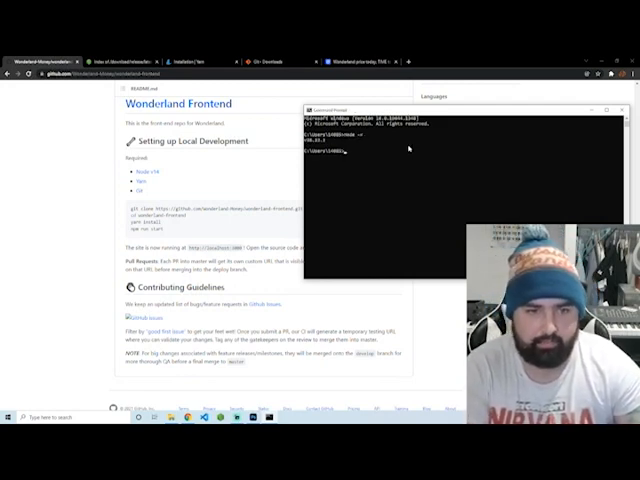
Run 'yarn' in Command Prompt to install the Wonderland frontend dependencies
type("yarn --version")
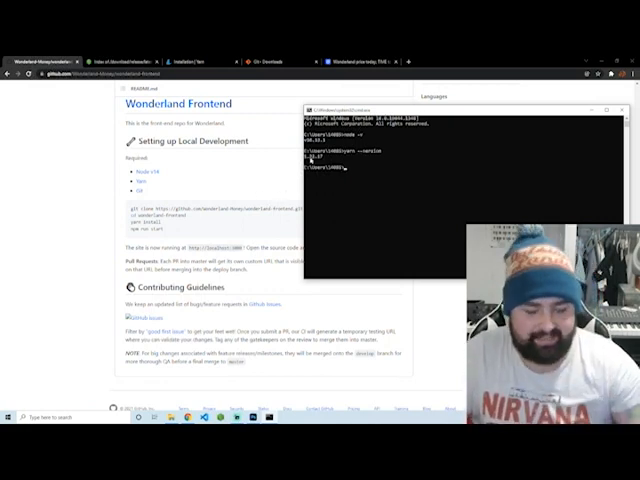
left_click(628, 100)
type("yarn lint --fix")
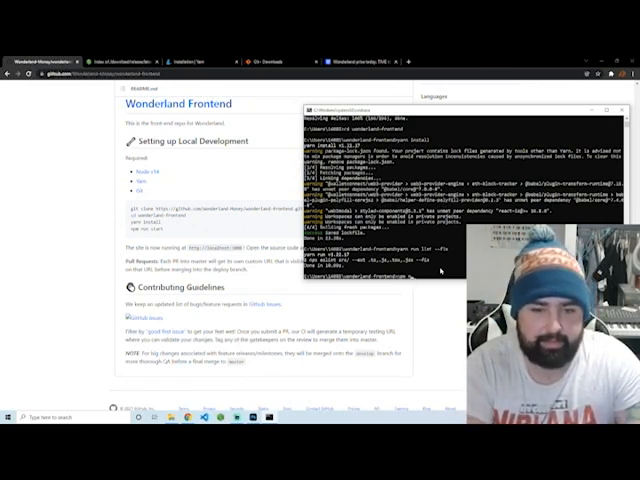
Run 'yarn run start' to launch the Wonderland frontend locally in the browser
type("yarn run start")
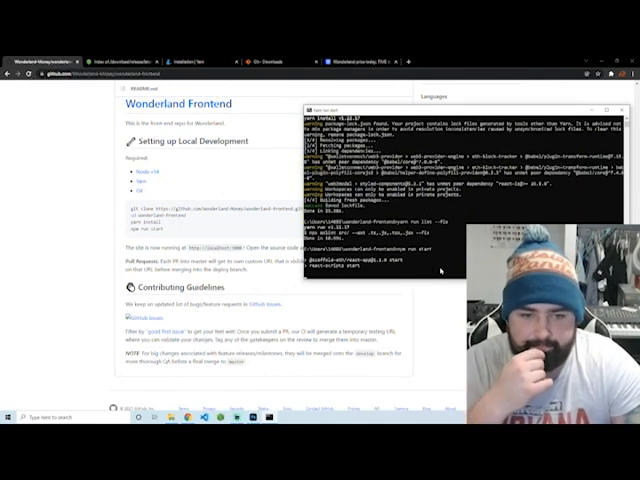
left_click(624, 108)
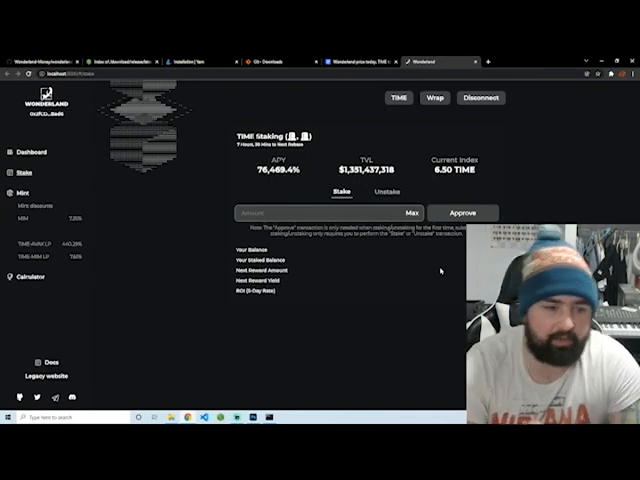
mouse_move(158, 322)
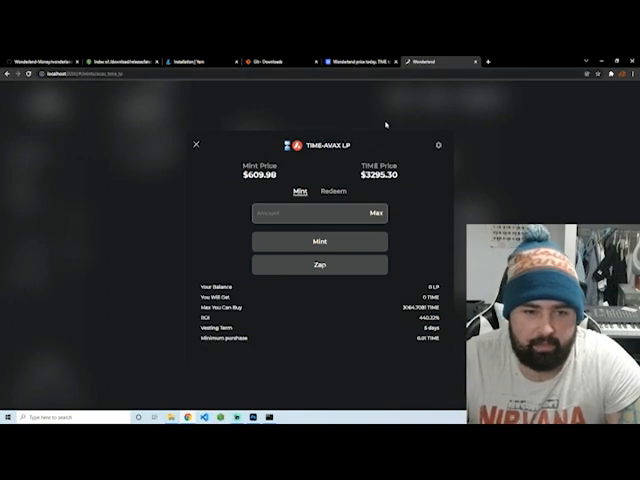
mouse_move(416, 224)
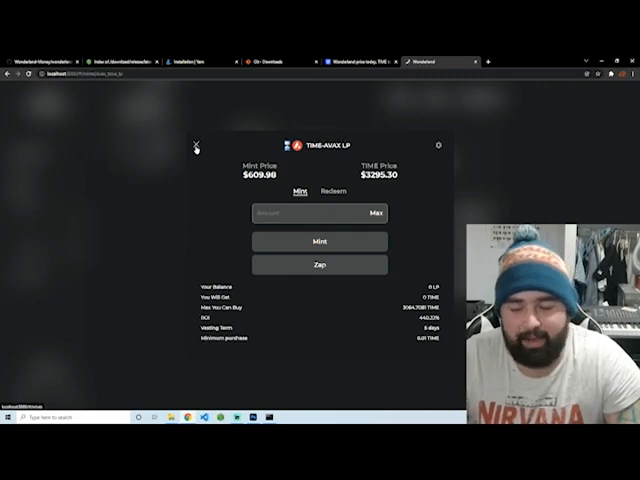
Close the TIME-AVAX LP bond window, returning to the Mint page's bond list
left_click(198, 144)
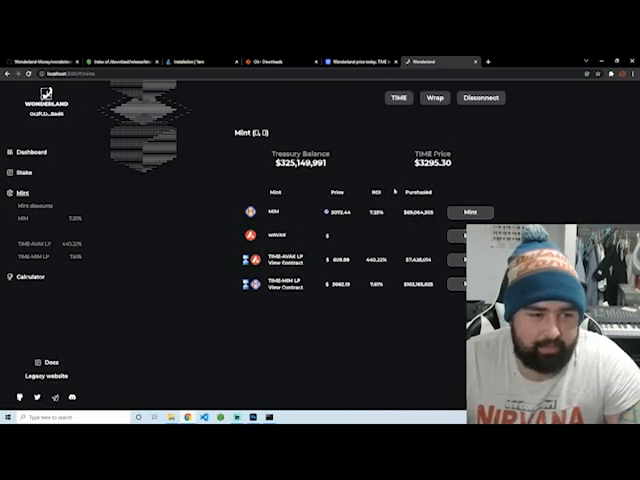
mouse_move(364, 152)
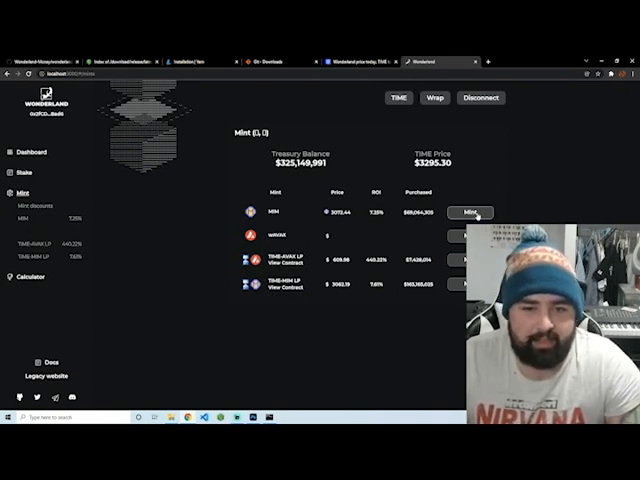
Open the MIM bond's Mint window showing mint price, TIME price and Approve
left_click(472, 212)
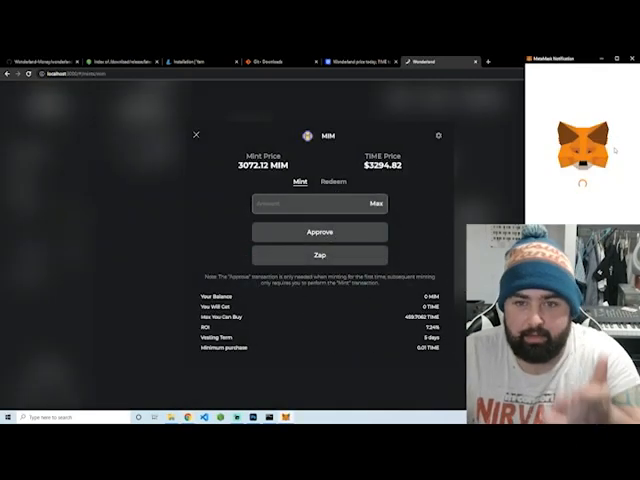
Dismiss the MetaMask notification, leaving the MIM bond window with its Approve option
left_click(318, 232)
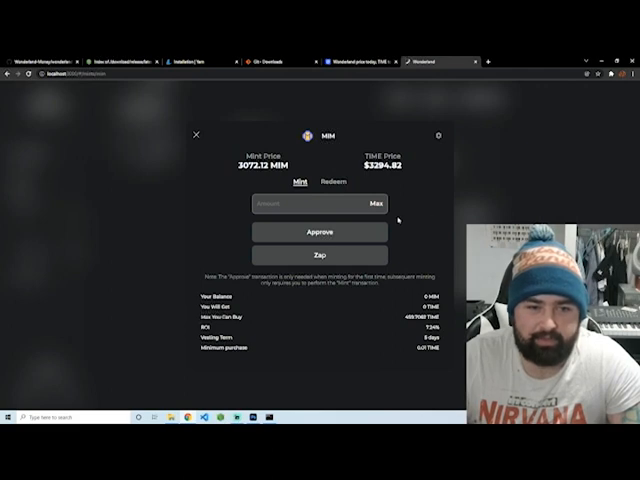
mouse_move(444, 182)
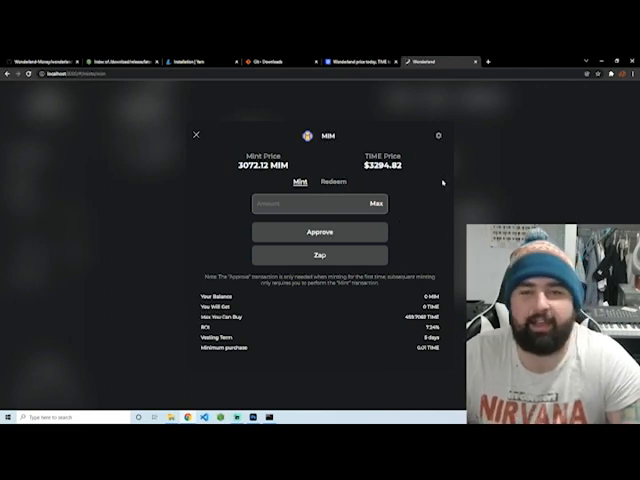